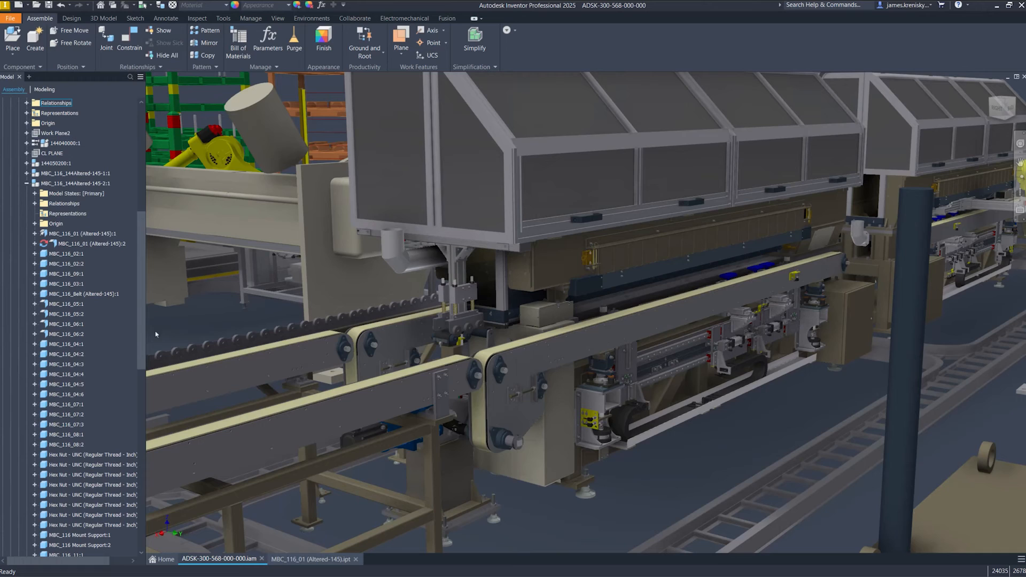
# - Switch to the MBC_116_01 (Altered-145).ipt plate part document
pyautogui.click(82, 234)
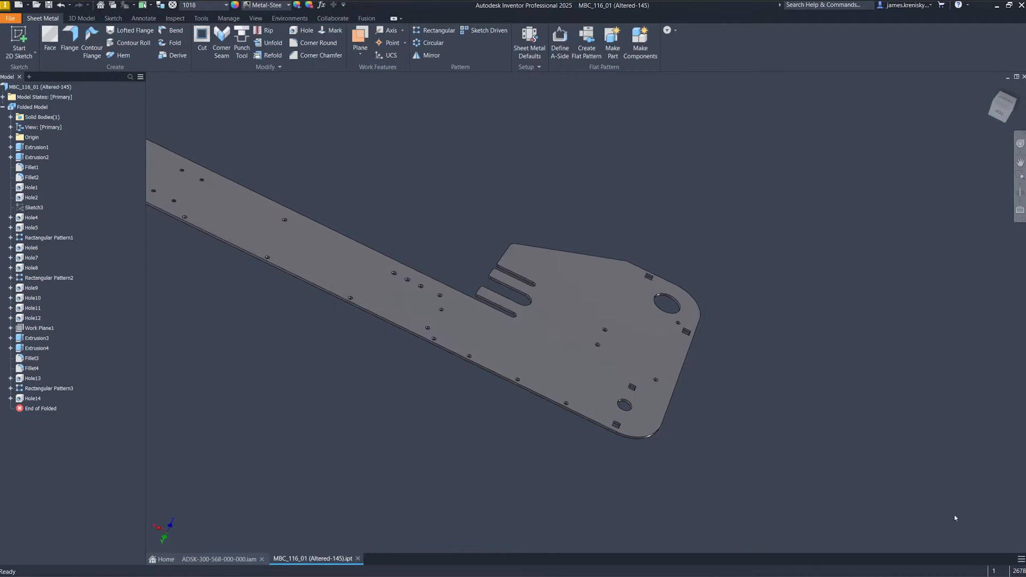
# - Preview a flange on the plate's right end edge with a shortened height
pyautogui.click(70, 43)
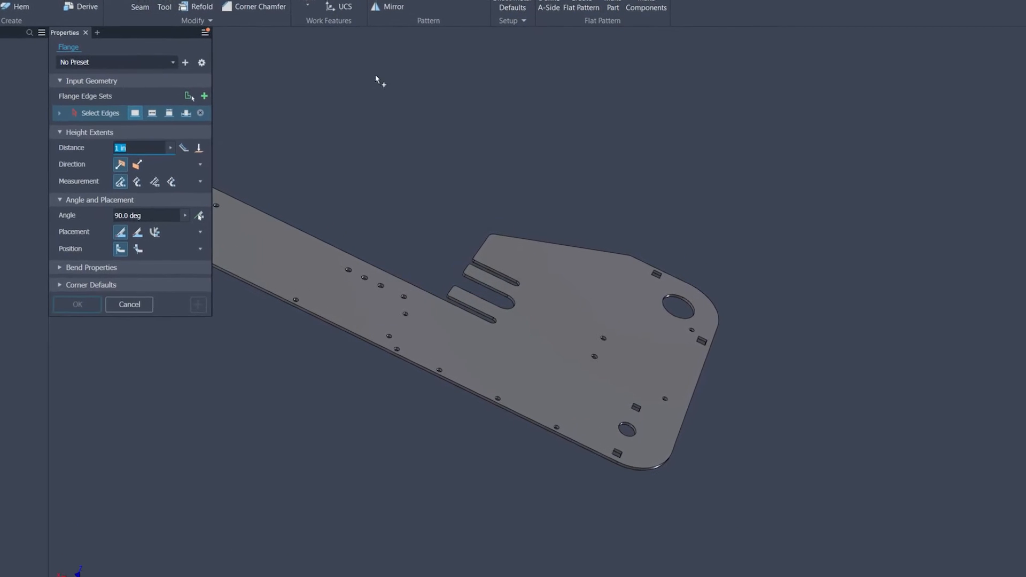
pyautogui.click(716, 359)
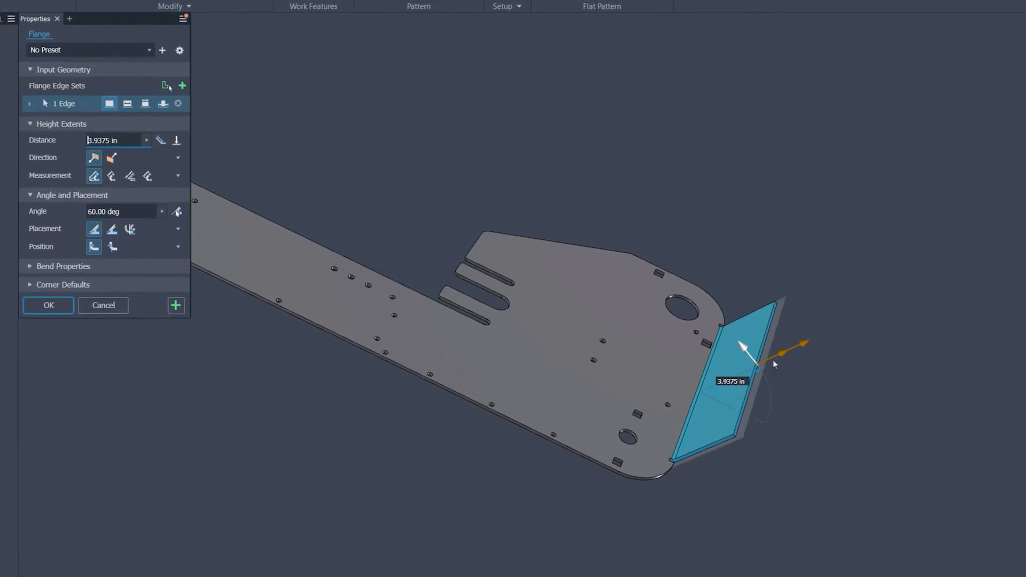
pyautogui.moveTo(743, 347); pyautogui.dragTo(707, 362)
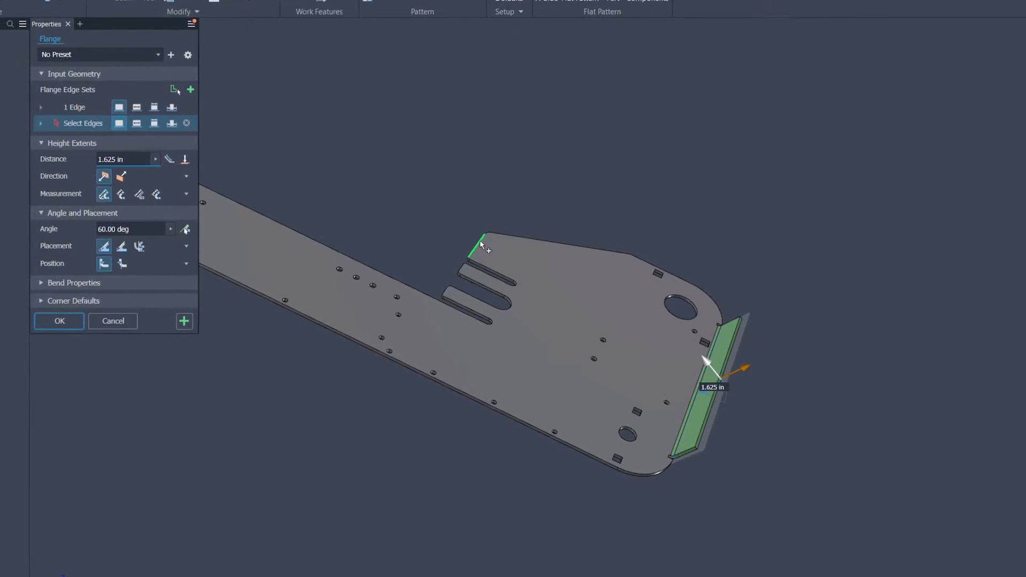
# - Try a 70° flange on the tab edge, then reset the flange settings
pyautogui.click(474, 245)
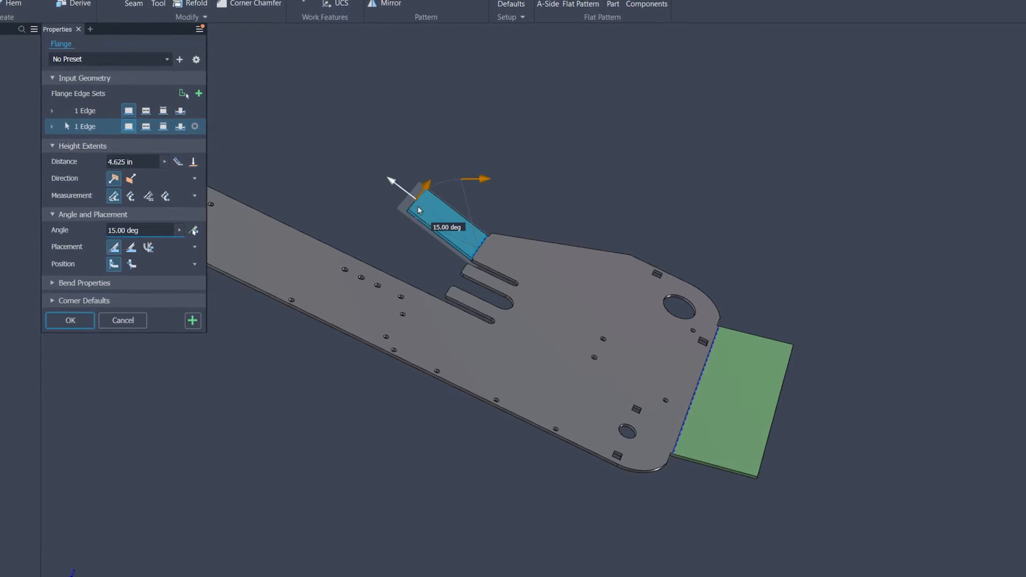
pyautogui.write('70.00 deg')
pyautogui.click(138, 161)
pyautogui.write('1.000')
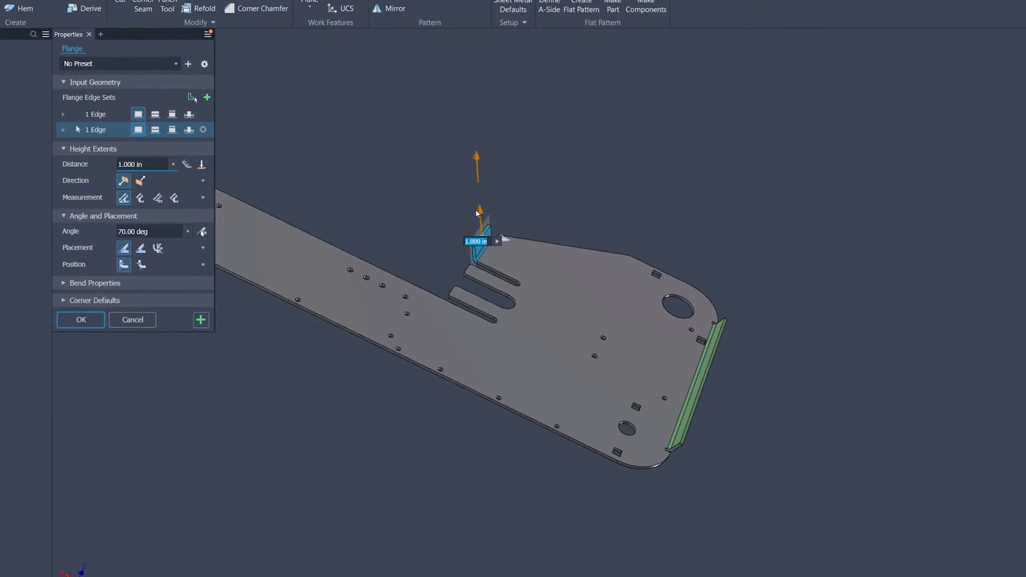
pyautogui.click(131, 320)
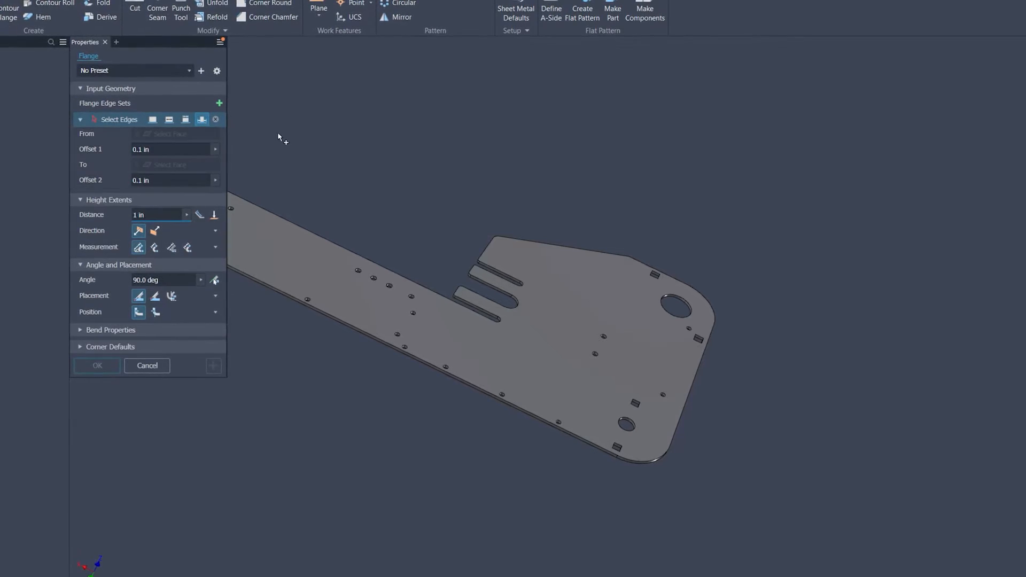
# - Create Flange1 with 4.125 in, 50° partial-width flanges on the right end and upper edges
pyautogui.click(703, 383)
pyautogui.write('50')
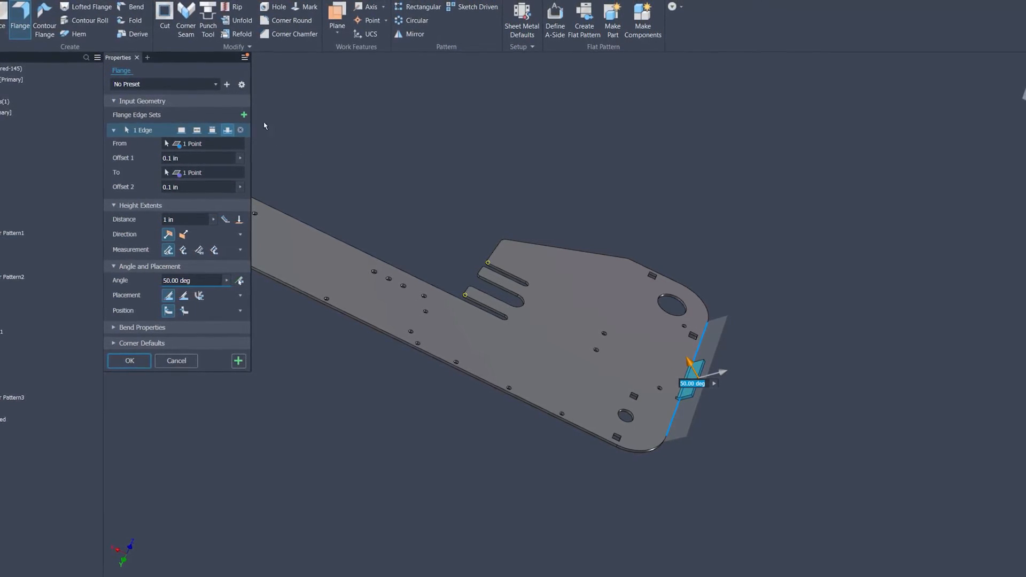
pyautogui.click(244, 115)
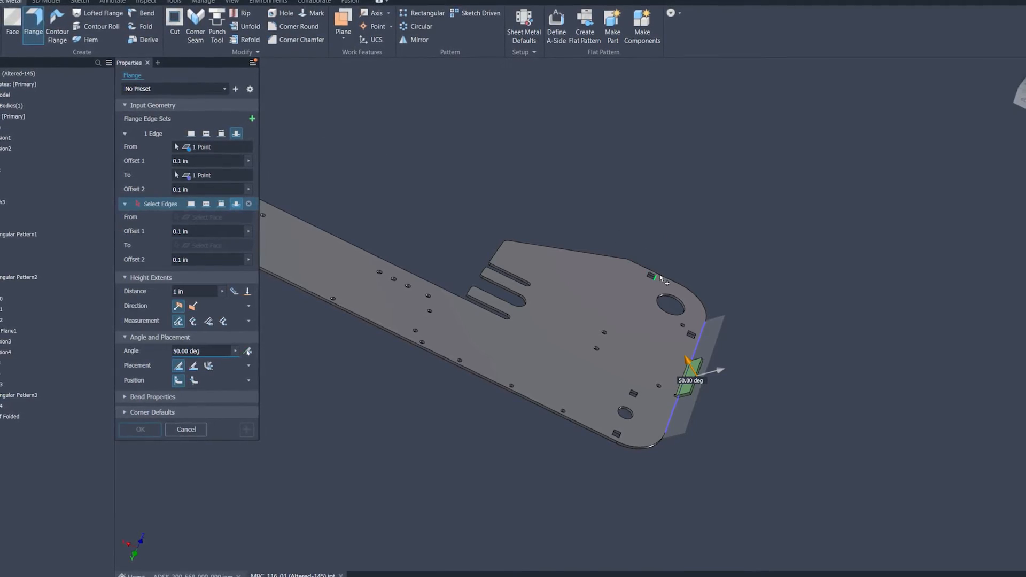
pyautogui.click(652, 278)
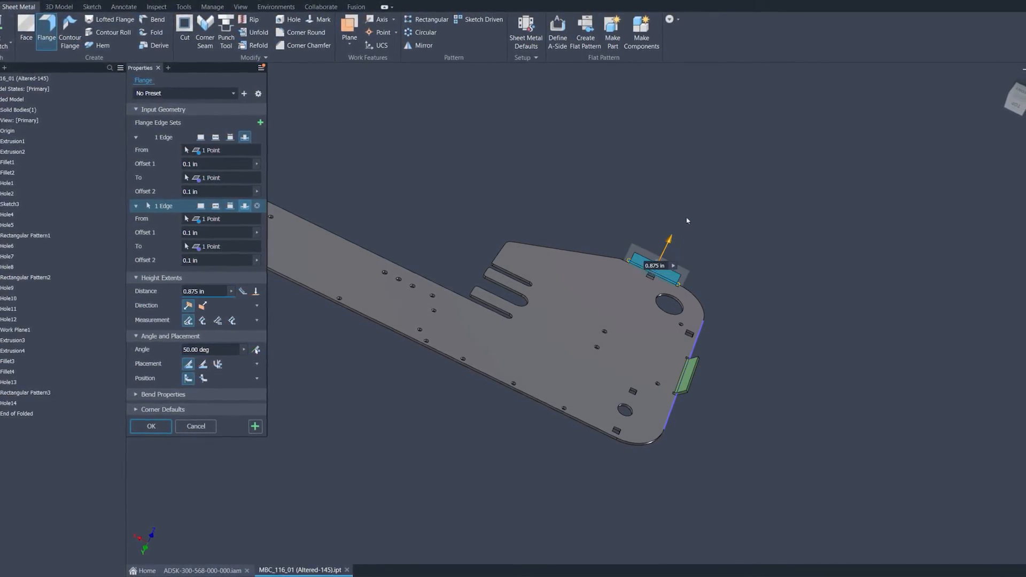
pyautogui.write('4.125 in')
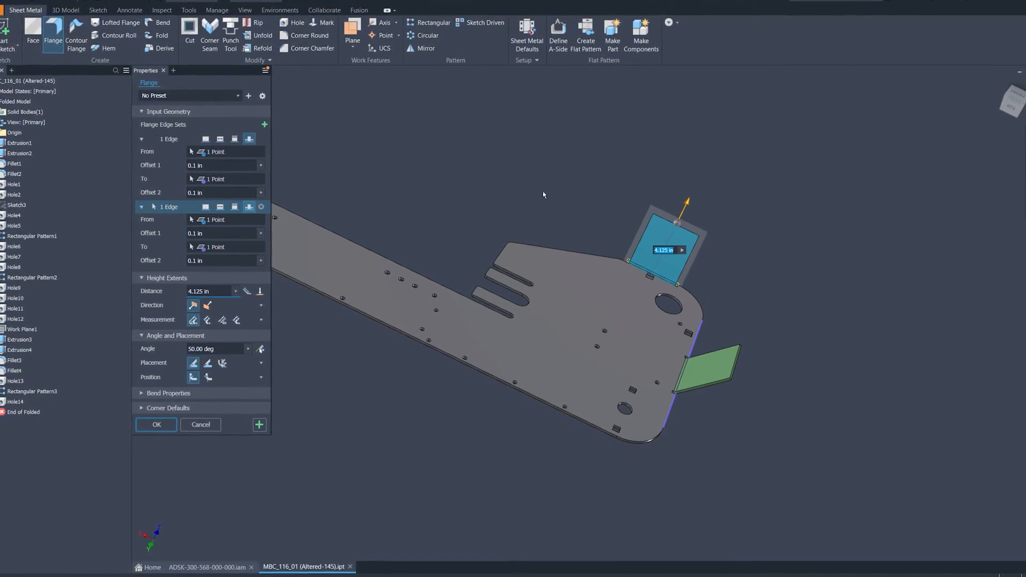
pyautogui.click(155, 424)
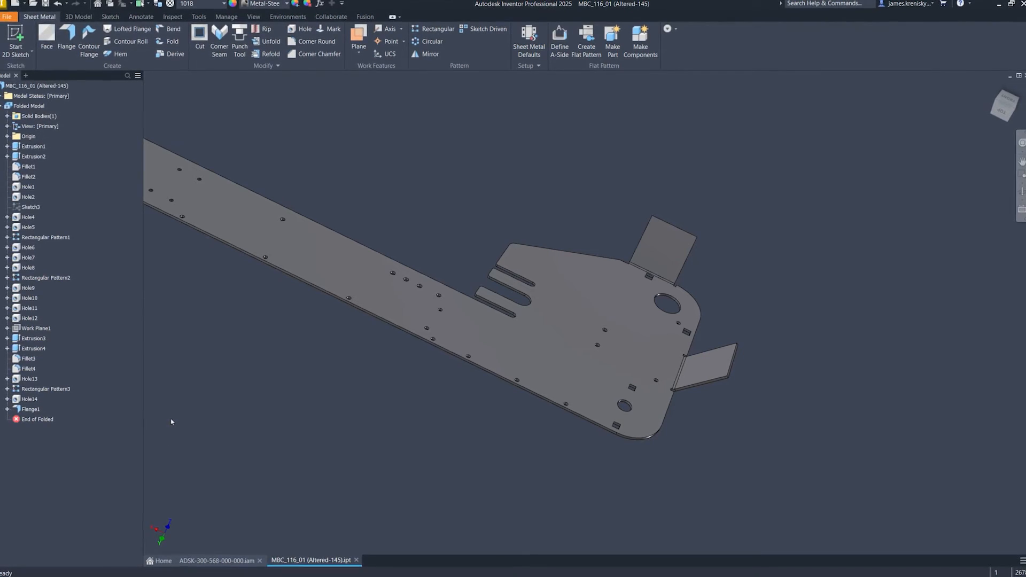
pyautogui.click(703, 366)
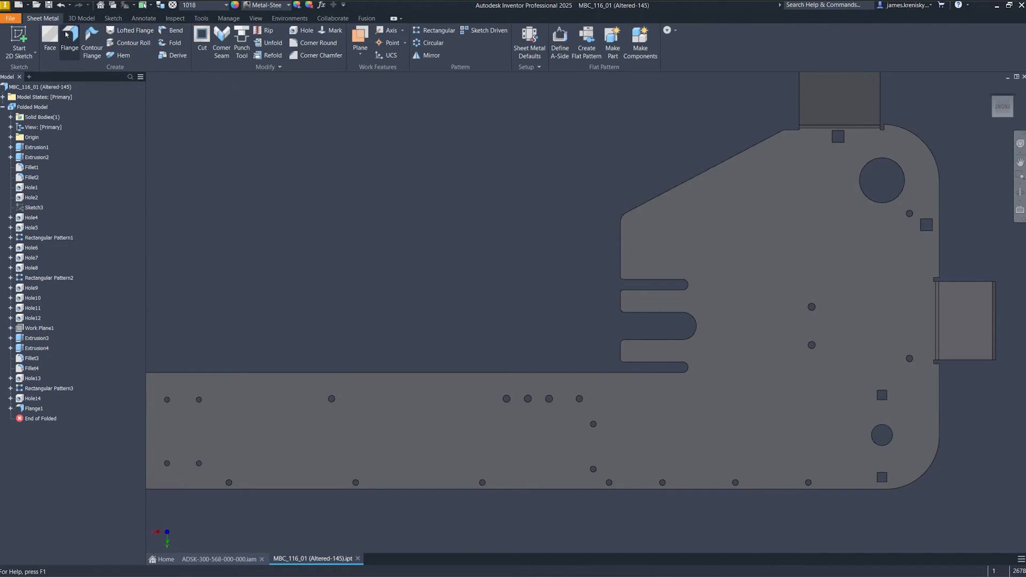
# - Begin a new flange on both slot-end edges with its bend properties expanded
pyautogui.click(69, 39)
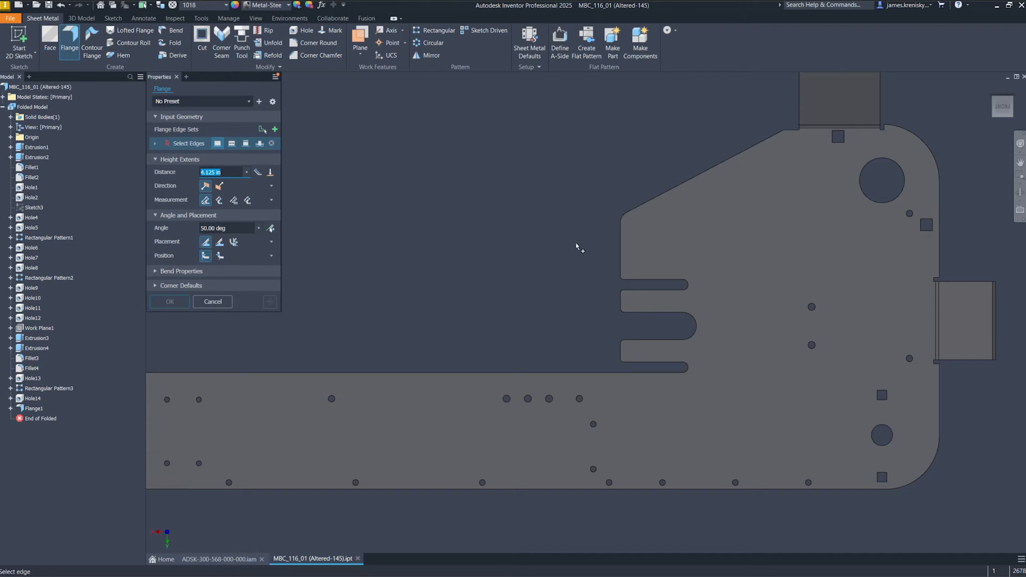
pyautogui.click(591, 352)
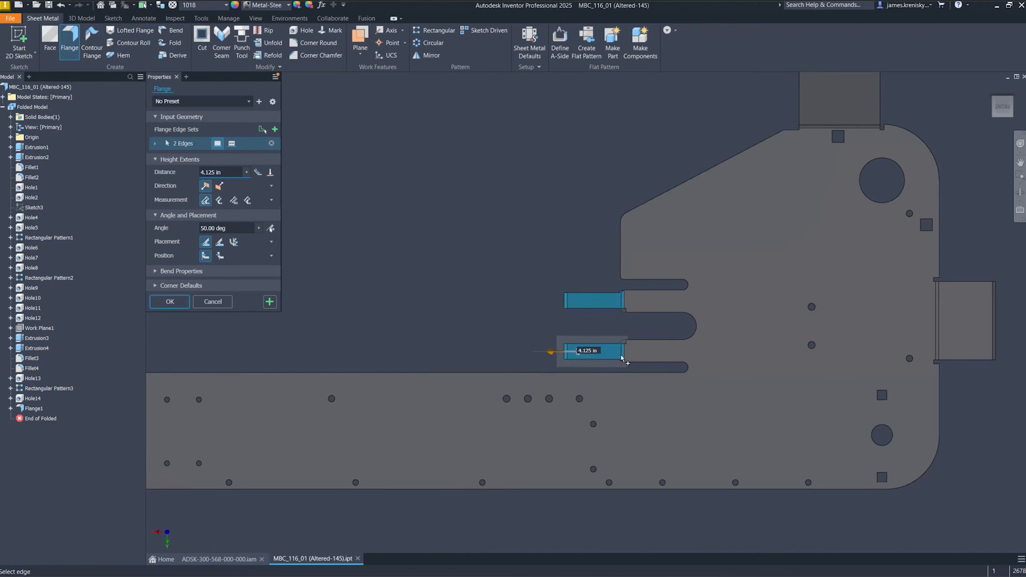
pyautogui.click(233, 199)
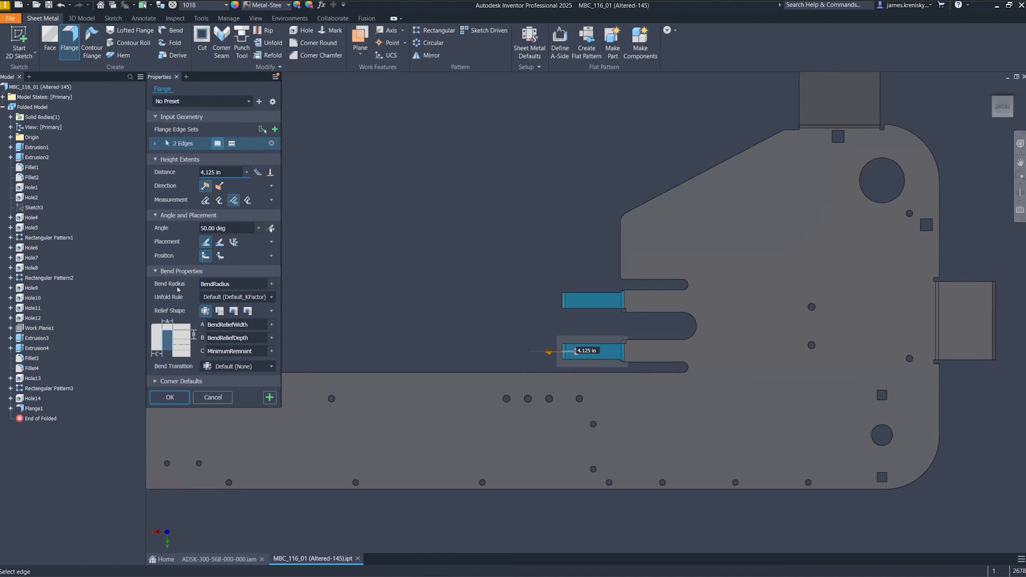
# - Give the slot-end flange Tear corner relief and Full Round corners, and create Flange2
pyautogui.click(155, 381)
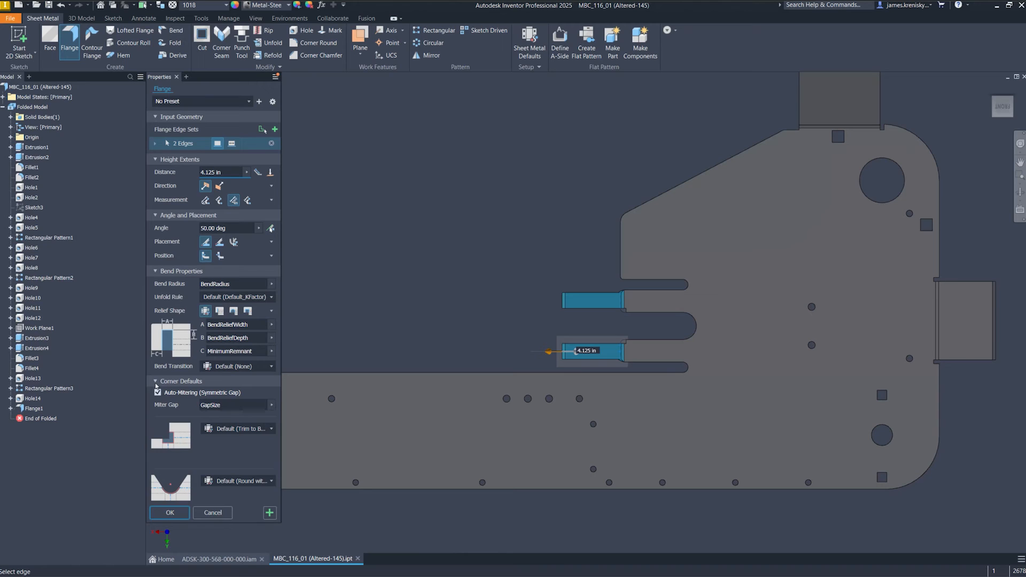
pyautogui.click(270, 429)
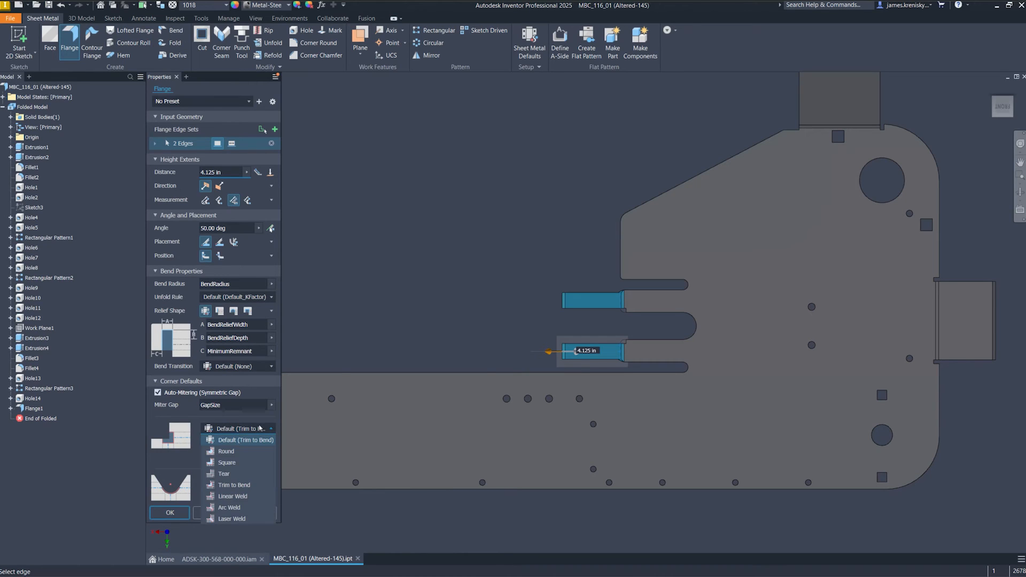
pyautogui.click(224, 473)
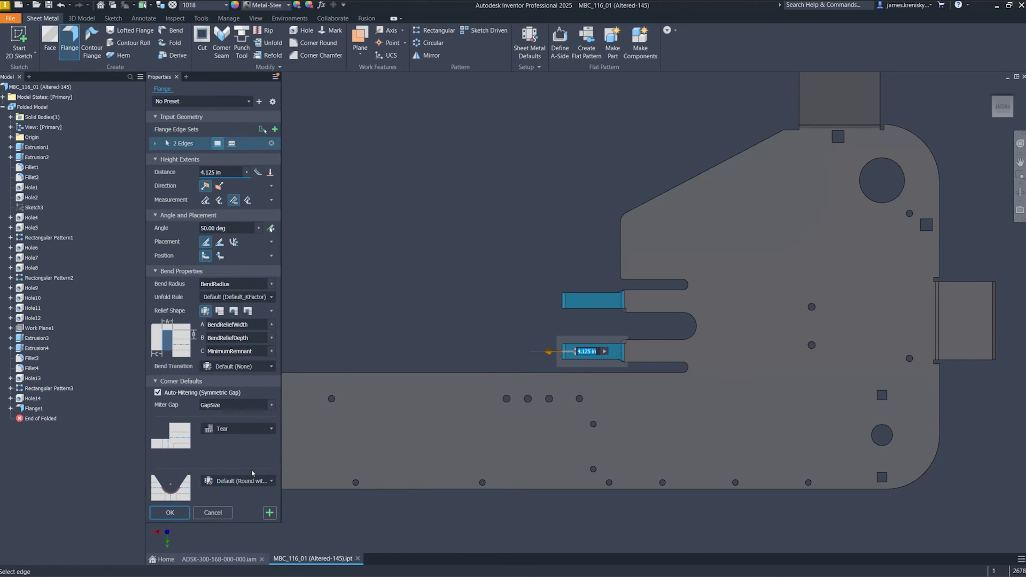
pyautogui.click(237, 480)
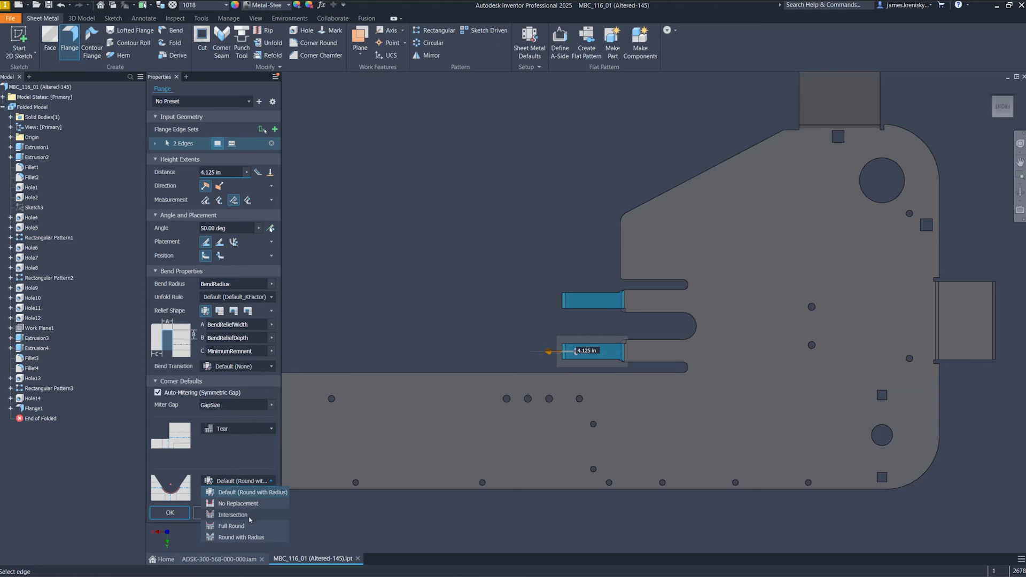
pyautogui.click(230, 526)
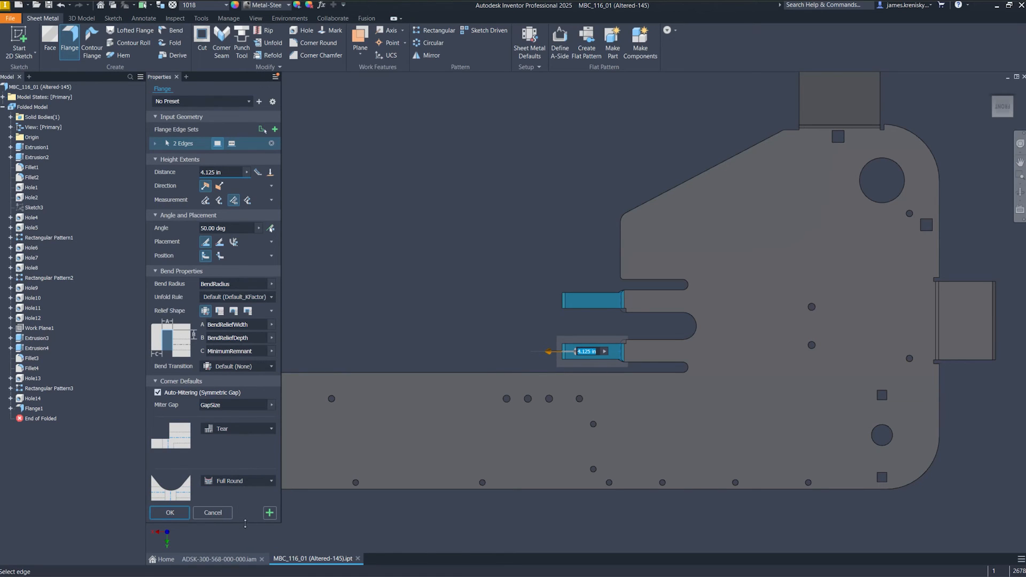
pyautogui.moveTo(493, 365)
pyautogui.write('0.5625')
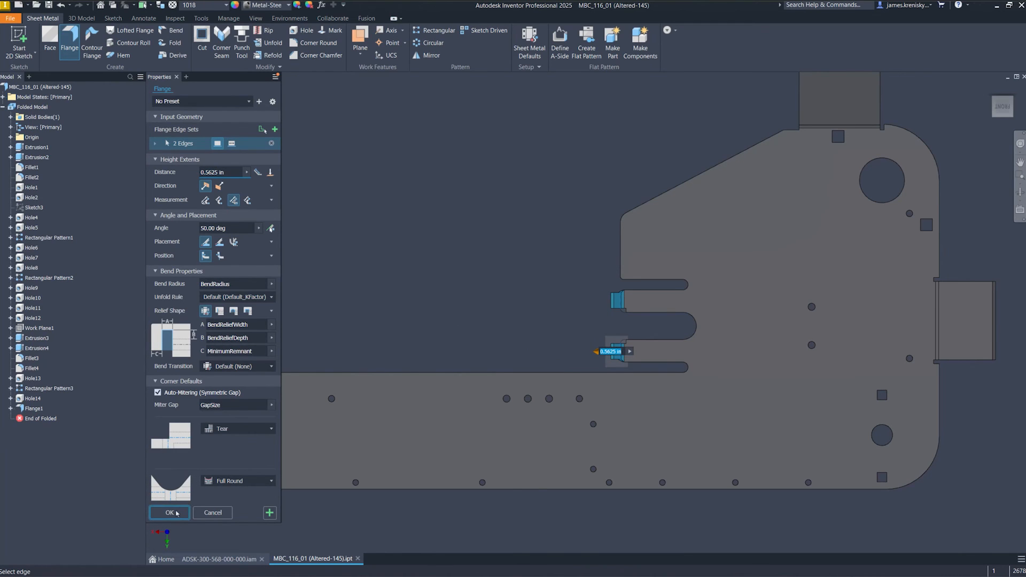
pyautogui.click(169, 513)
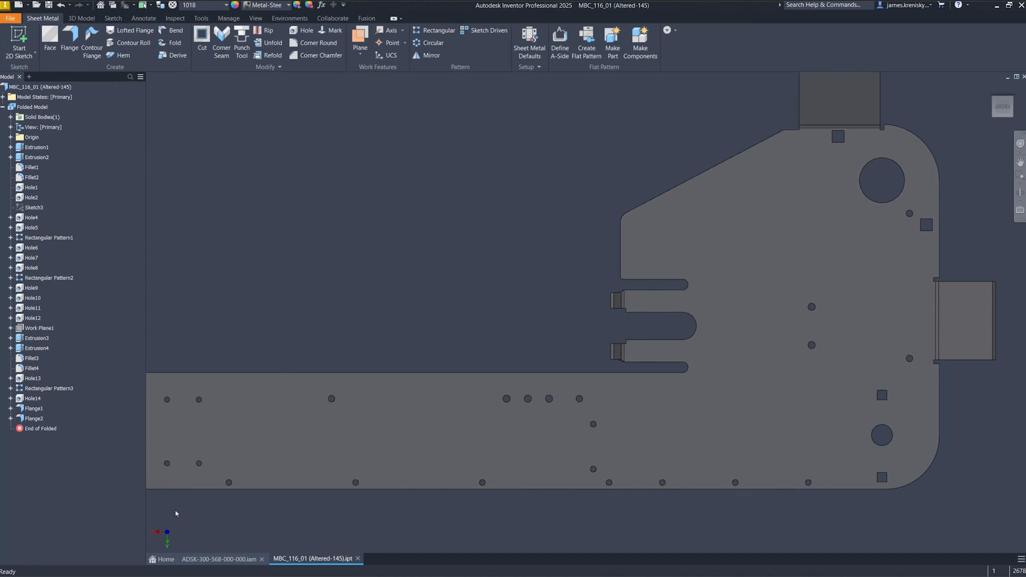